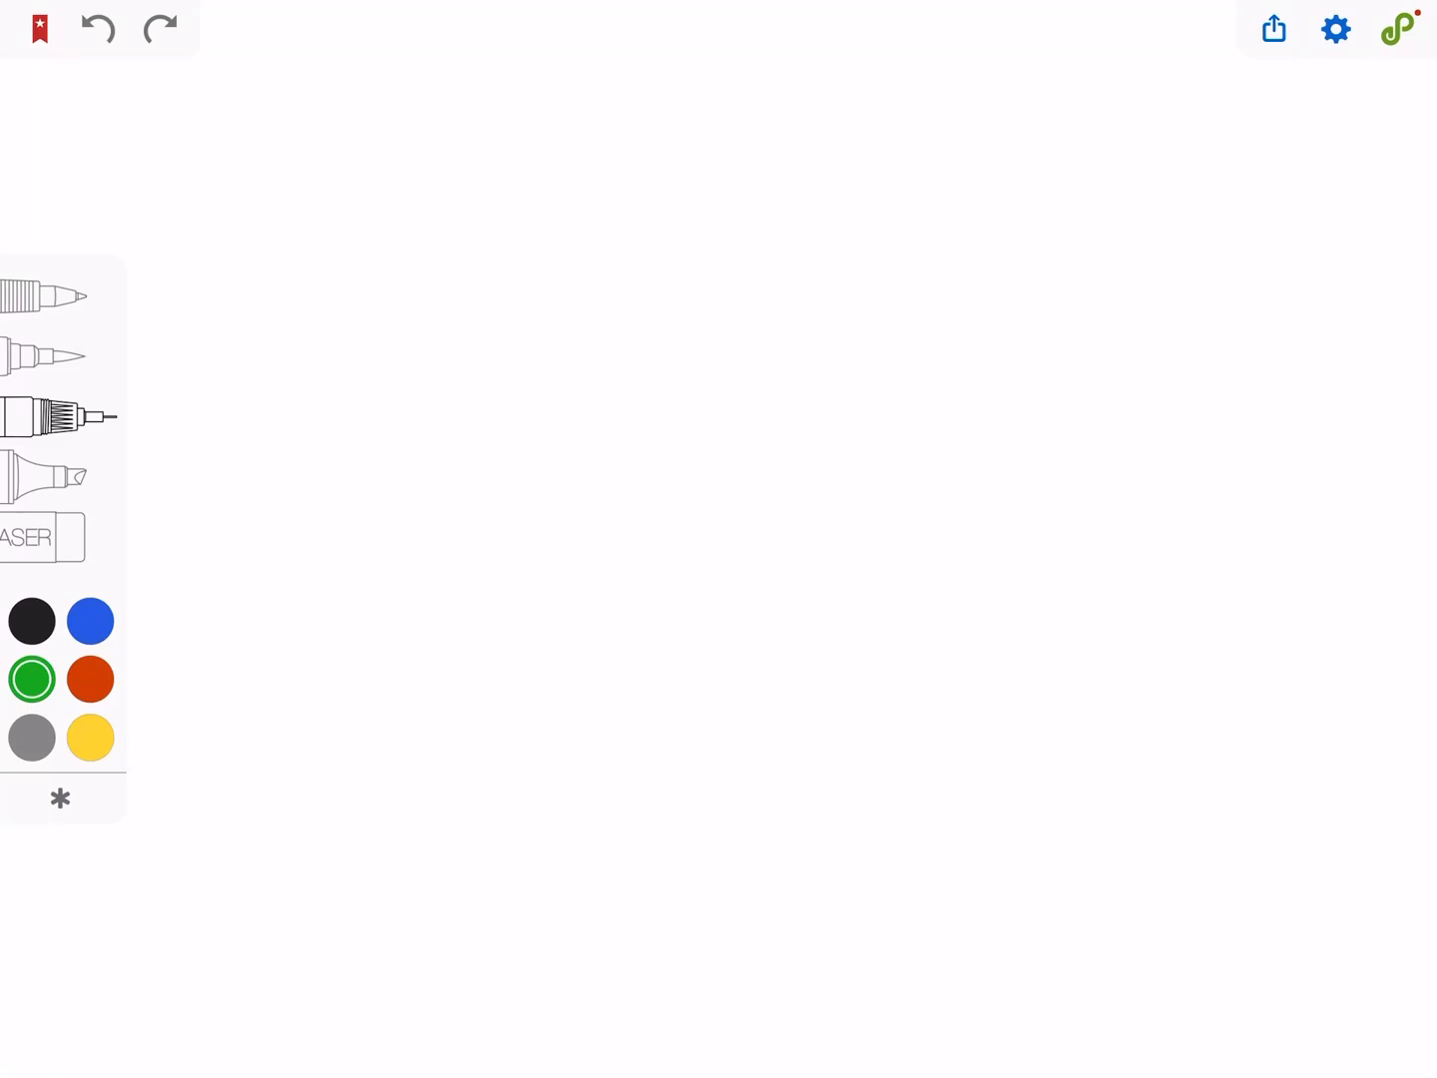
- Draw the large green loop, inner arc, thick side curve and small olive stroke
drag(564, 466, 844, 461)
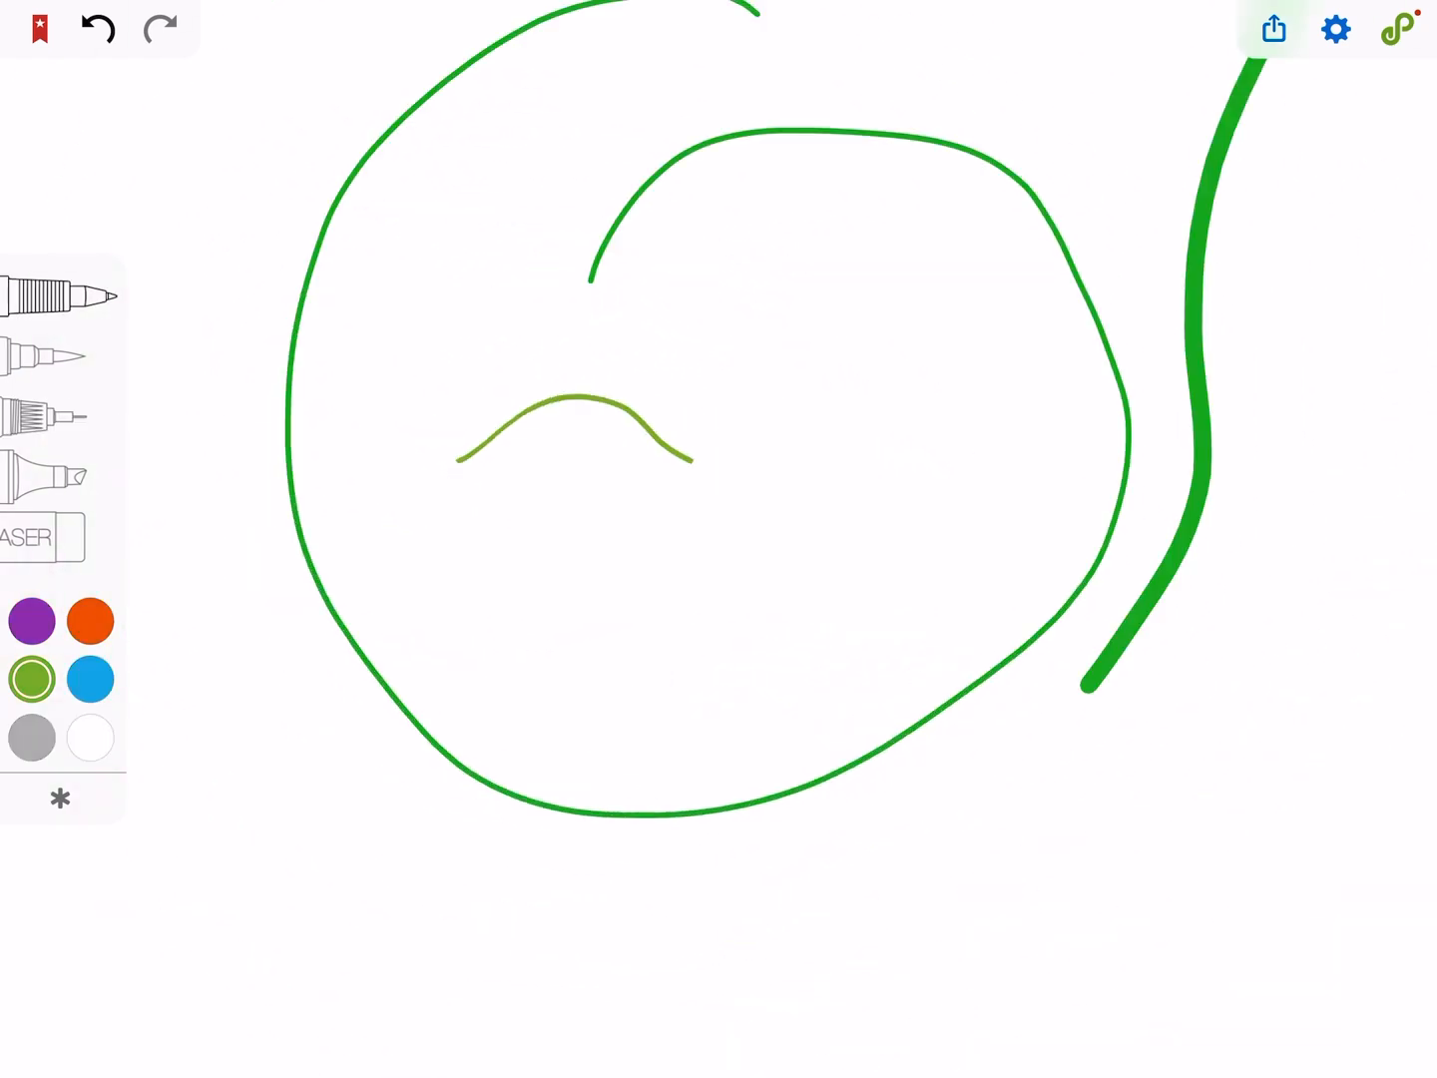
- Draw a thick red wave across the loop, then a thick blue stroke along its bottom
drag(309, 429, 878, 374)
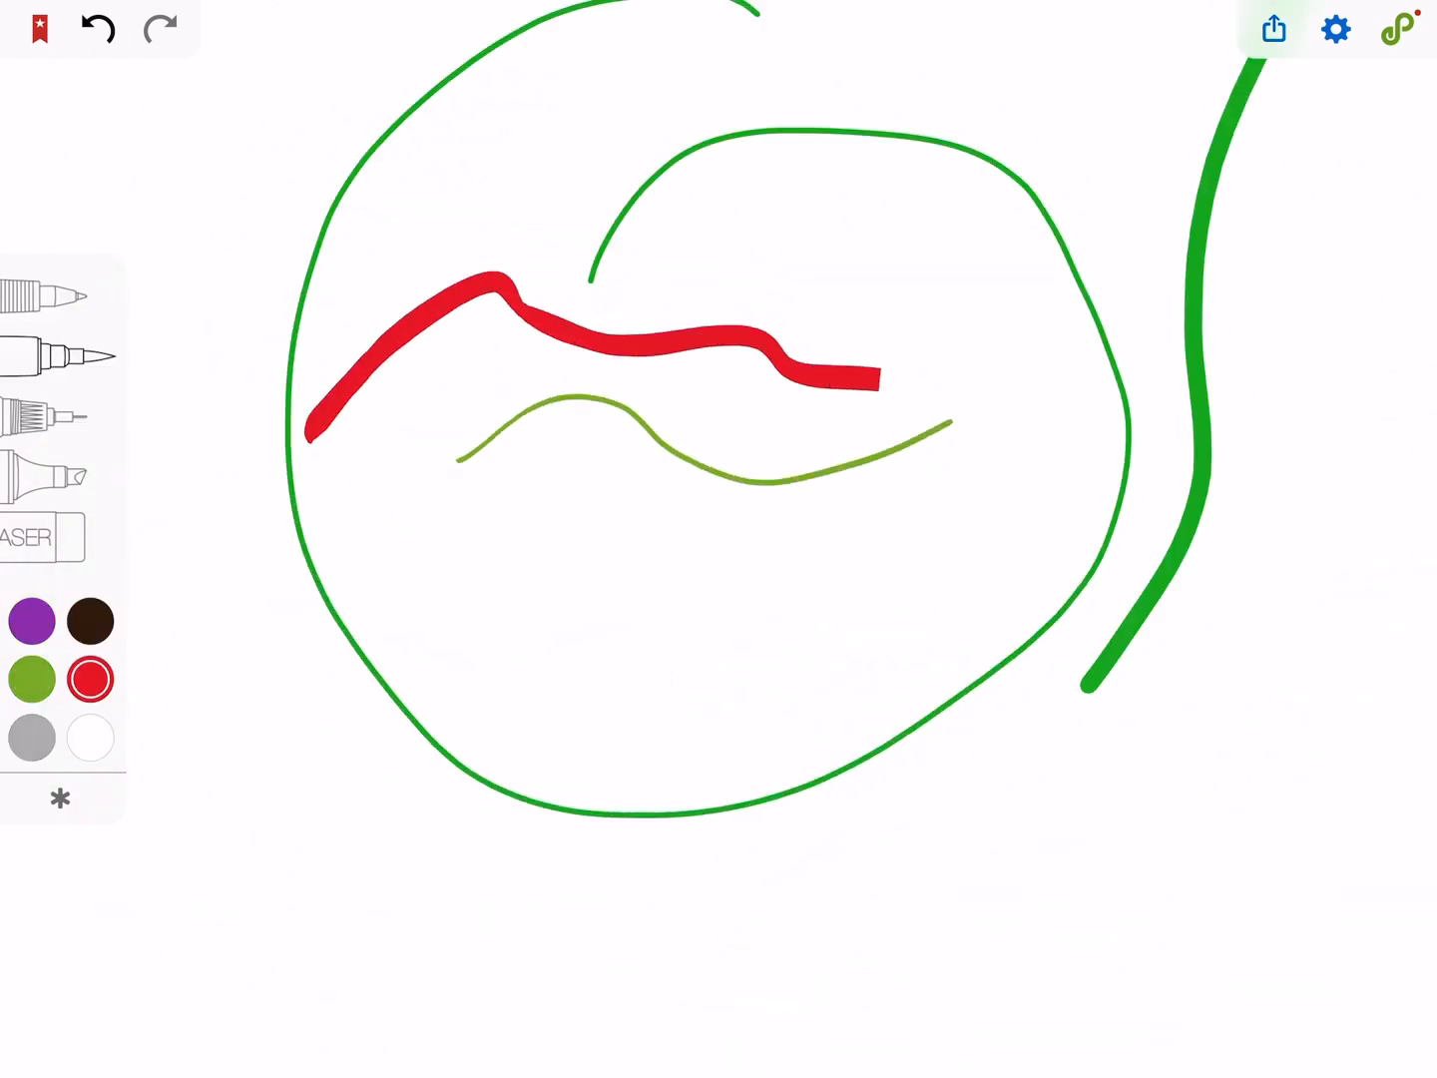
drag(878, 374, 1058, 355)
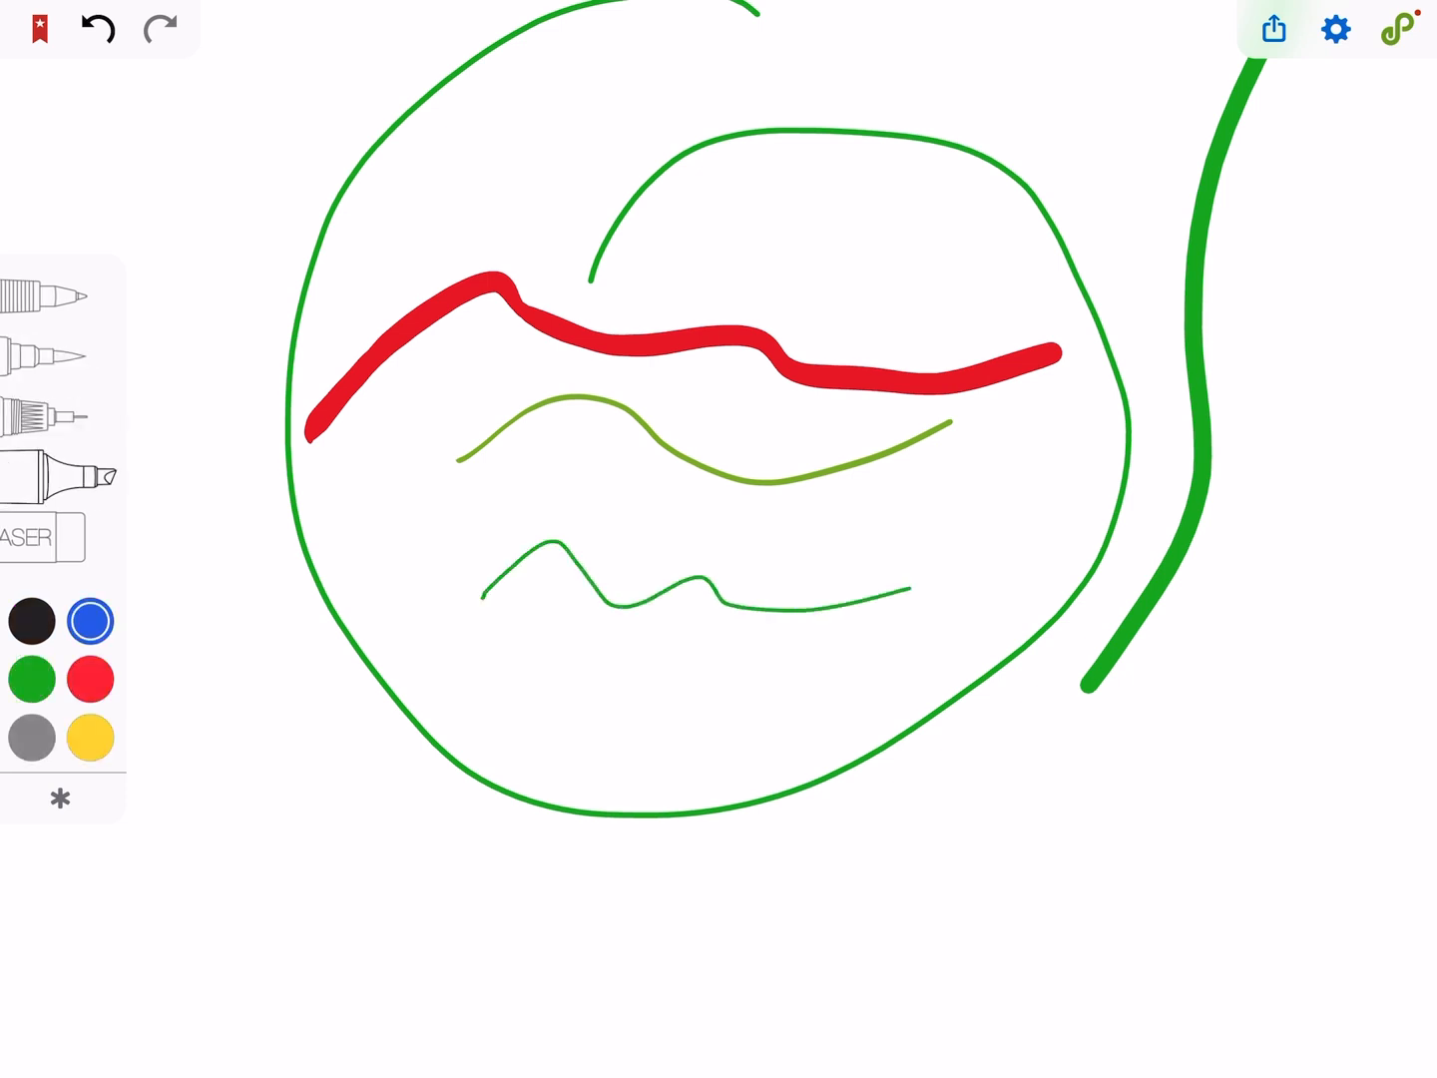
drag(279, 619, 878, 779)
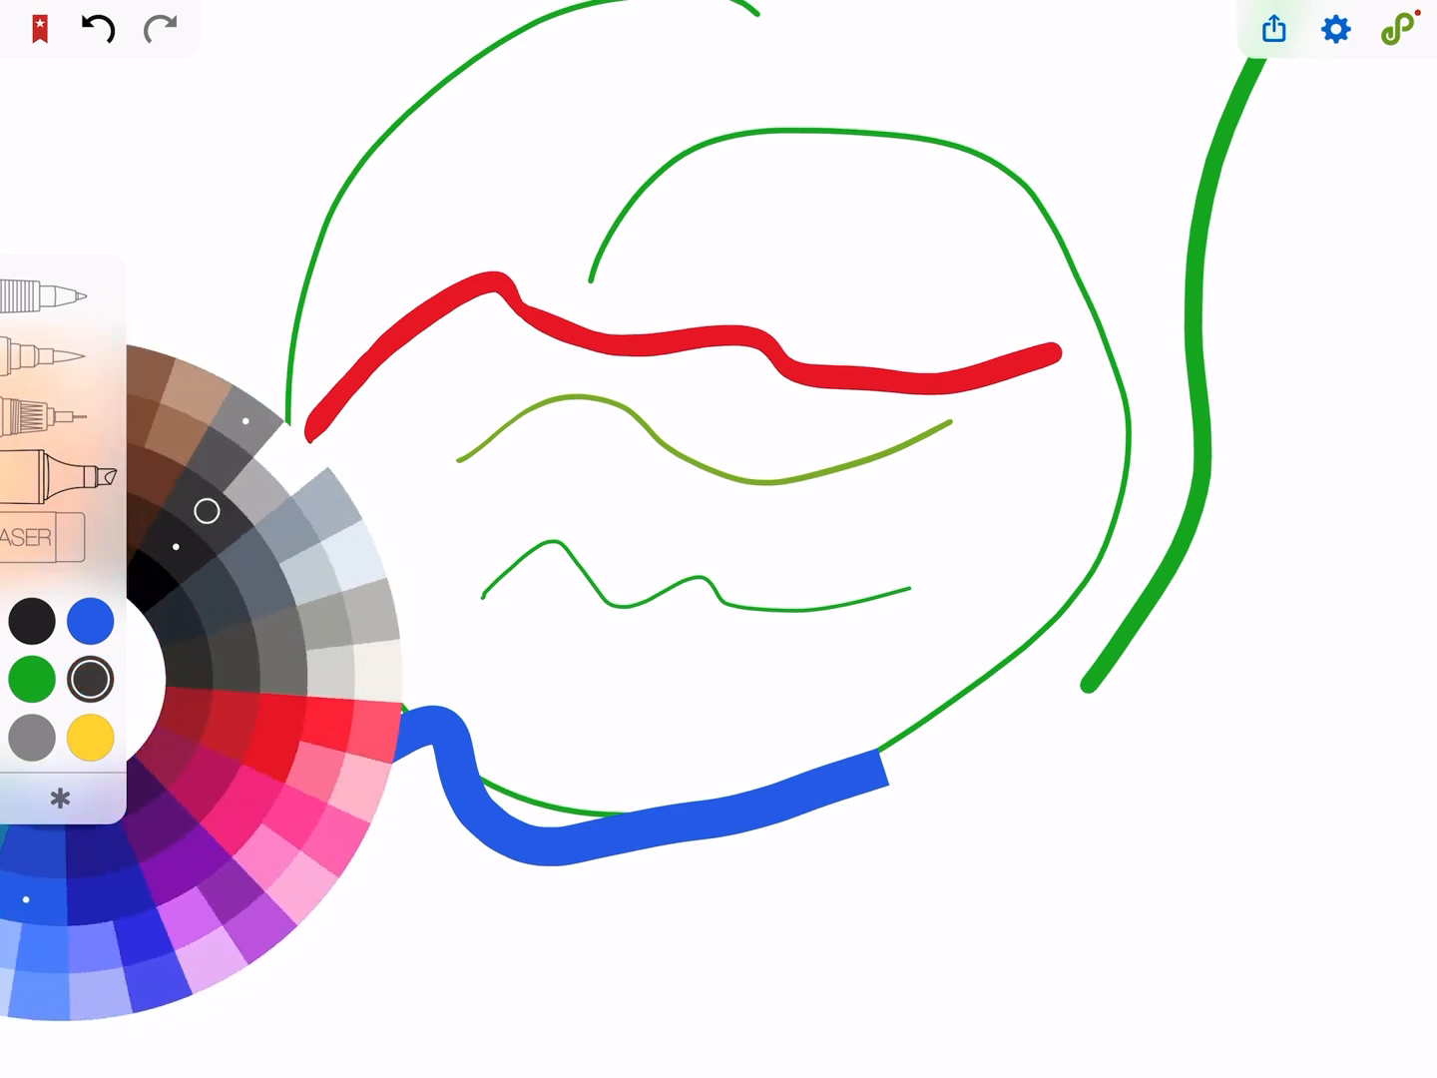
- Pick red from the colour wheel, draw a straight bar, then zoom into the green loops
click(60, 798)
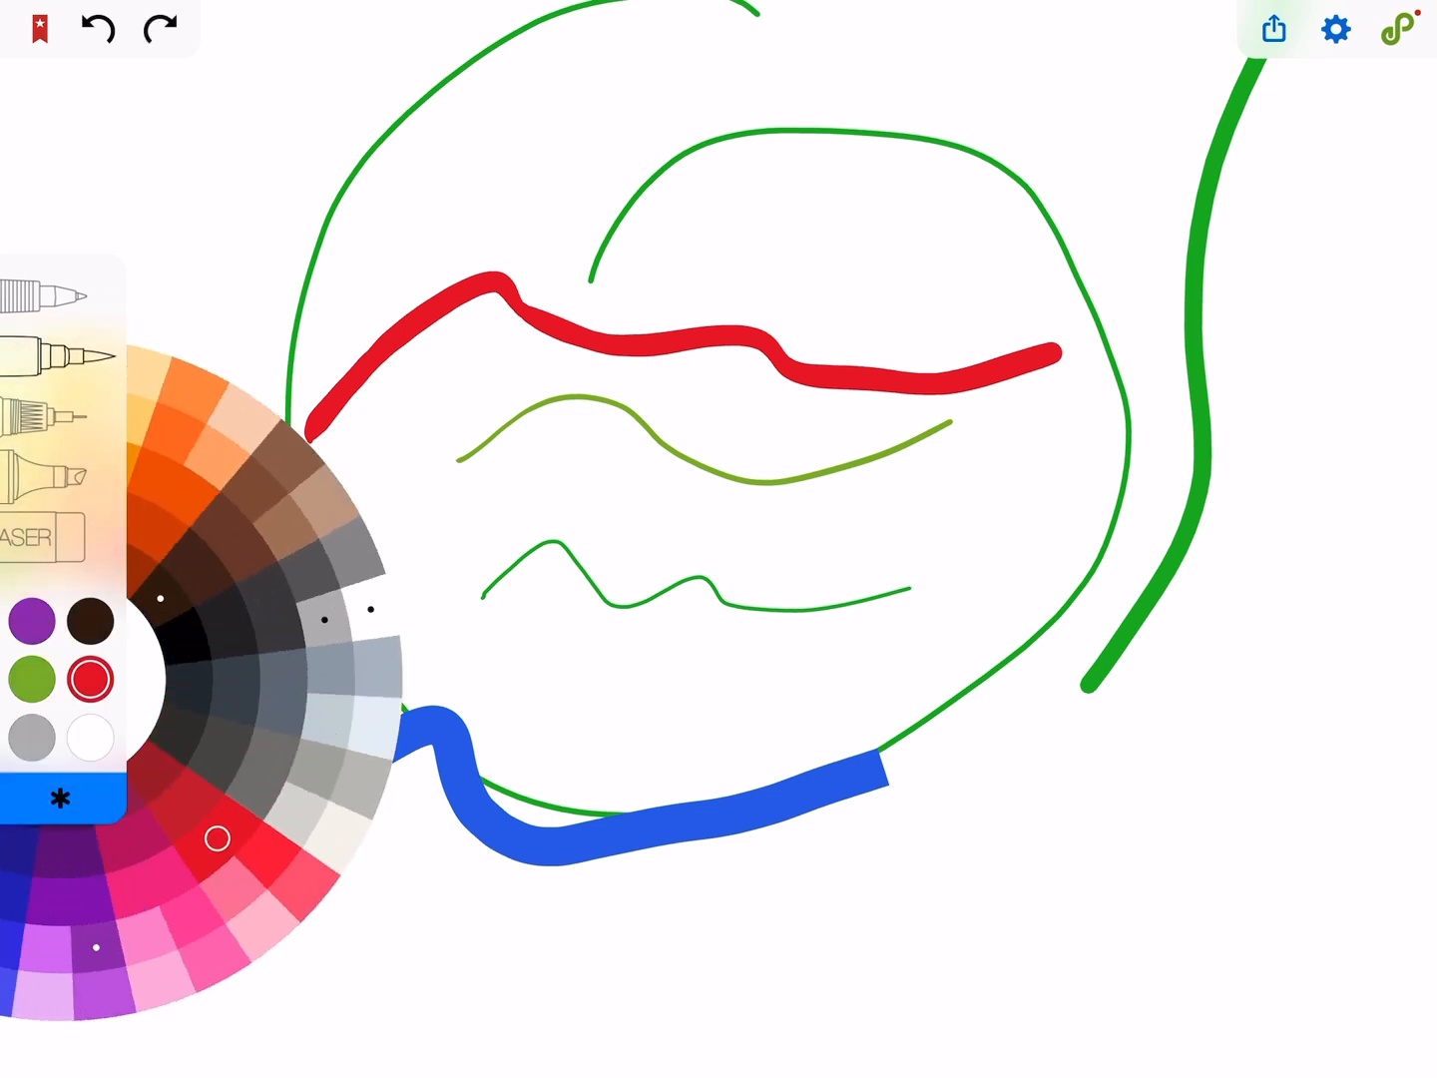
drag(449, 499, 1287, 608)
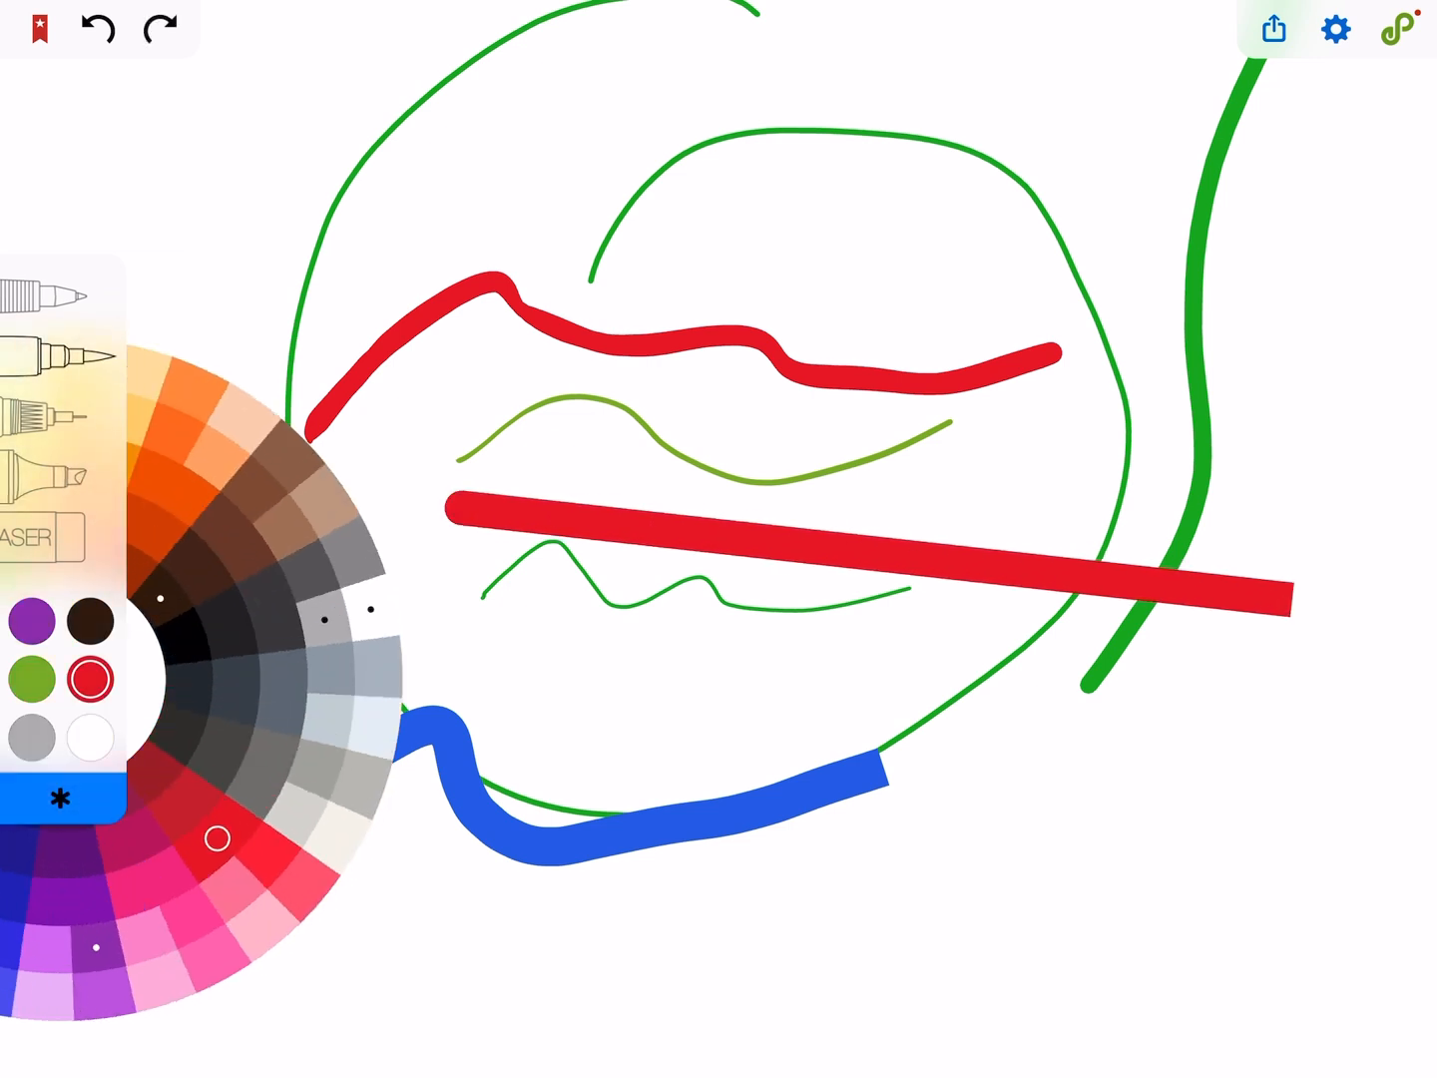
drag(749, 629, 1068, 898)
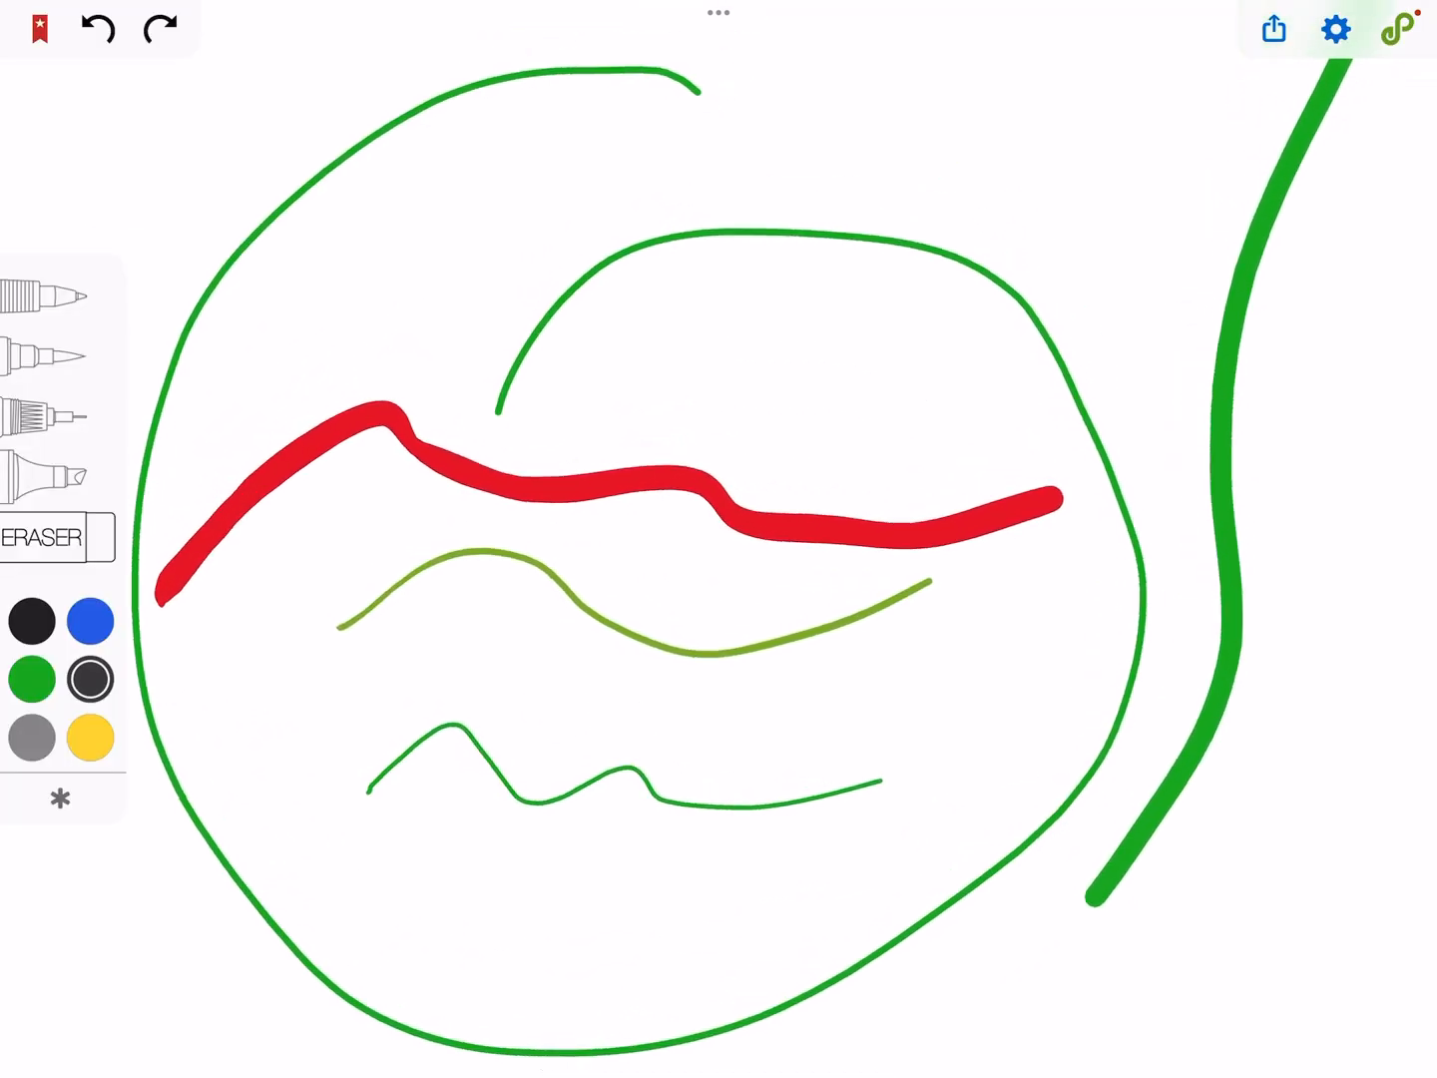
- Preview the 2752 × 2064 px PNG export frame, then cancel back to the canvas
click(1272, 28)
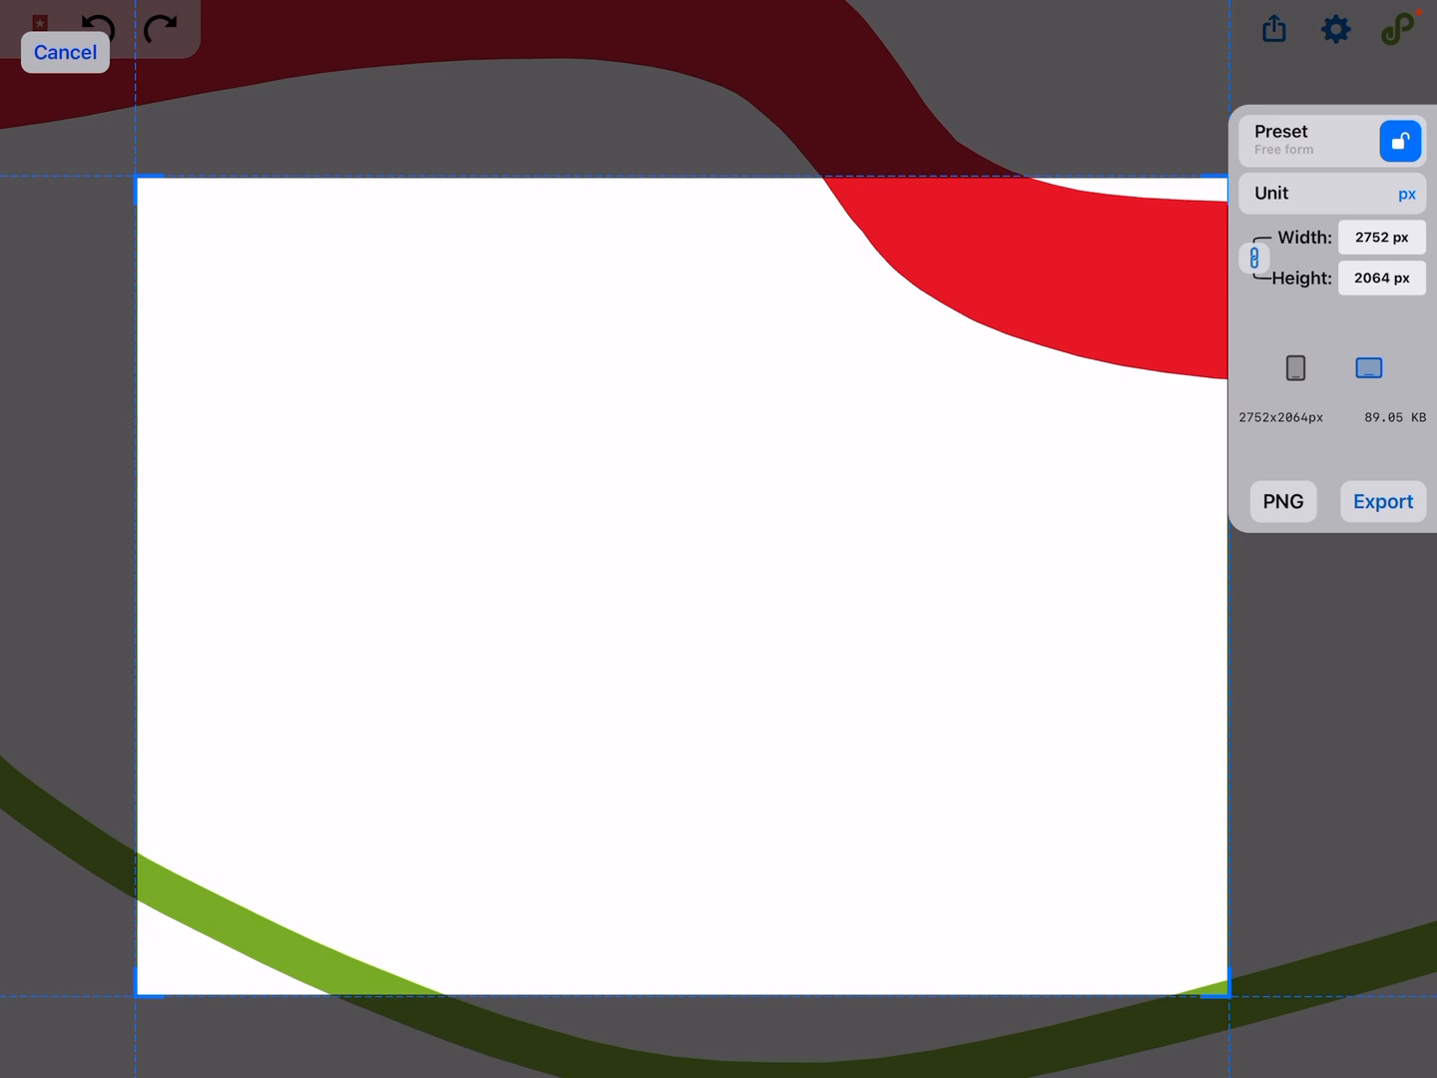
click(65, 52)
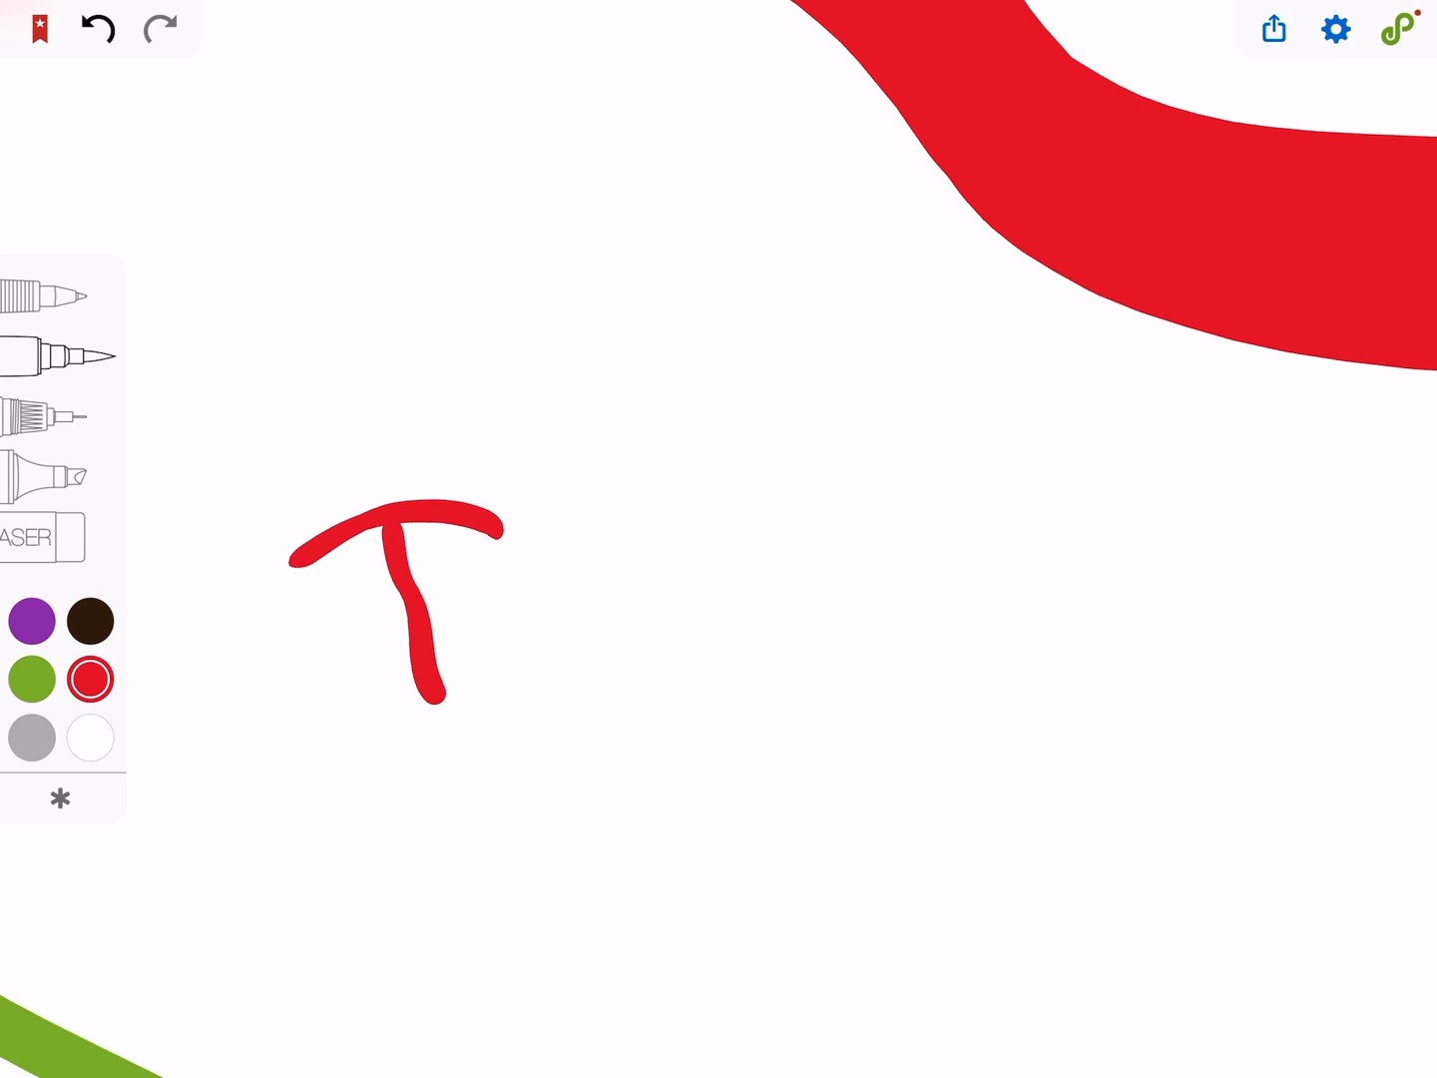
- Handwrite 'The' in red, start writing below it, and draw a red box outline
drag(538, 489, 878, 618)
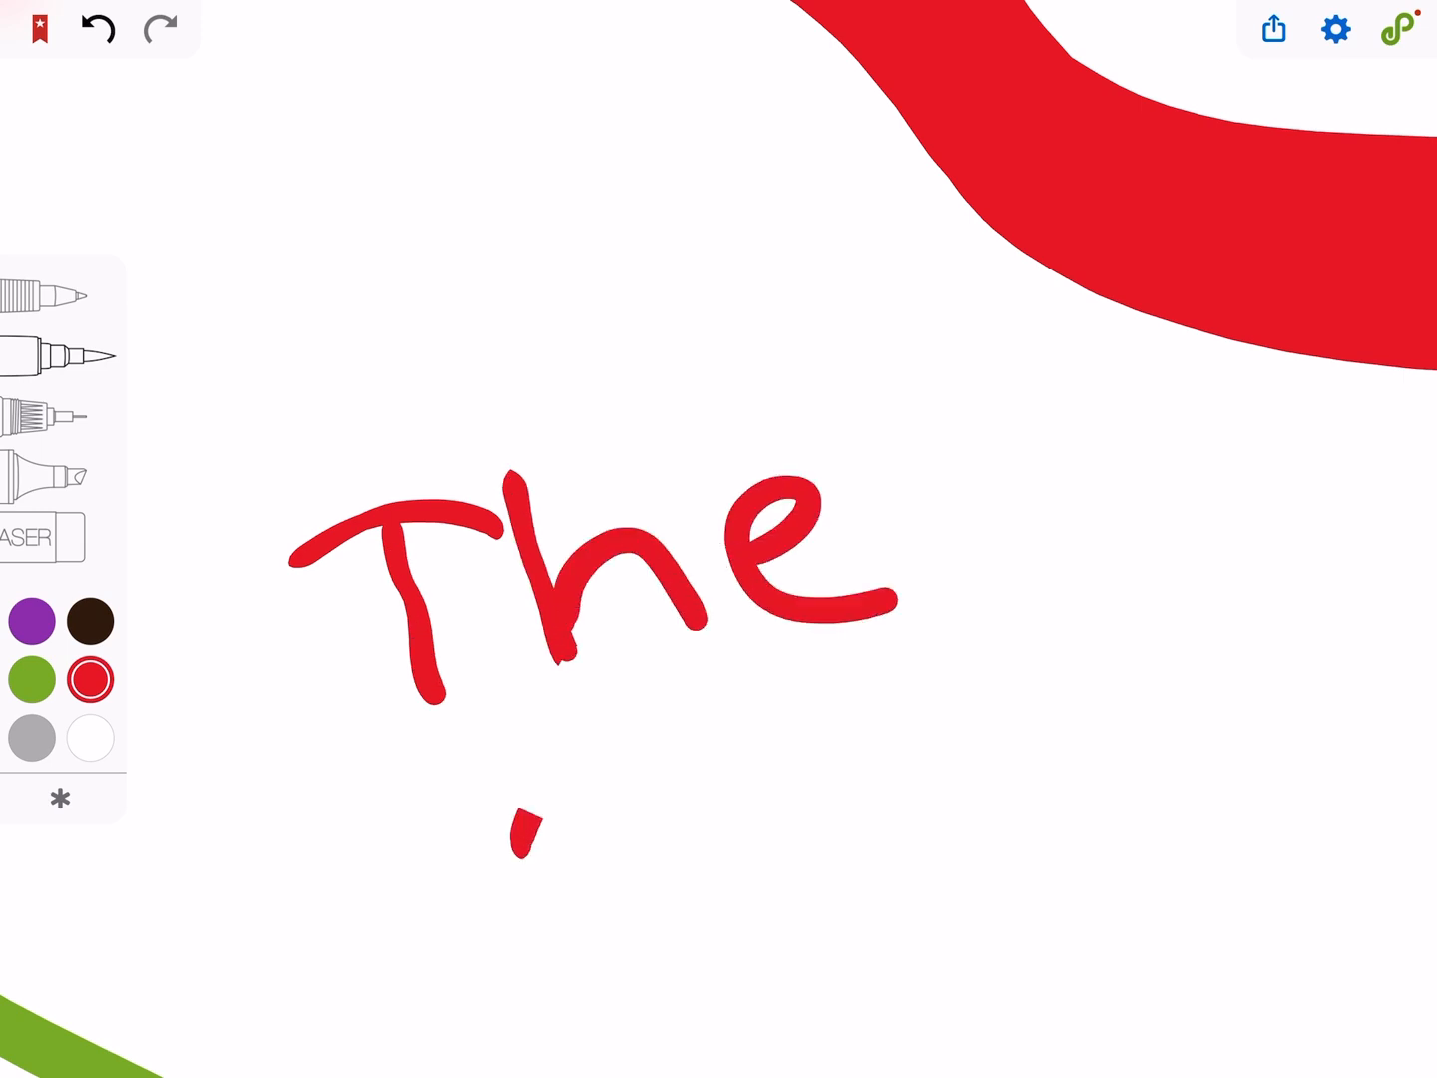
drag(529, 838, 788, 958)
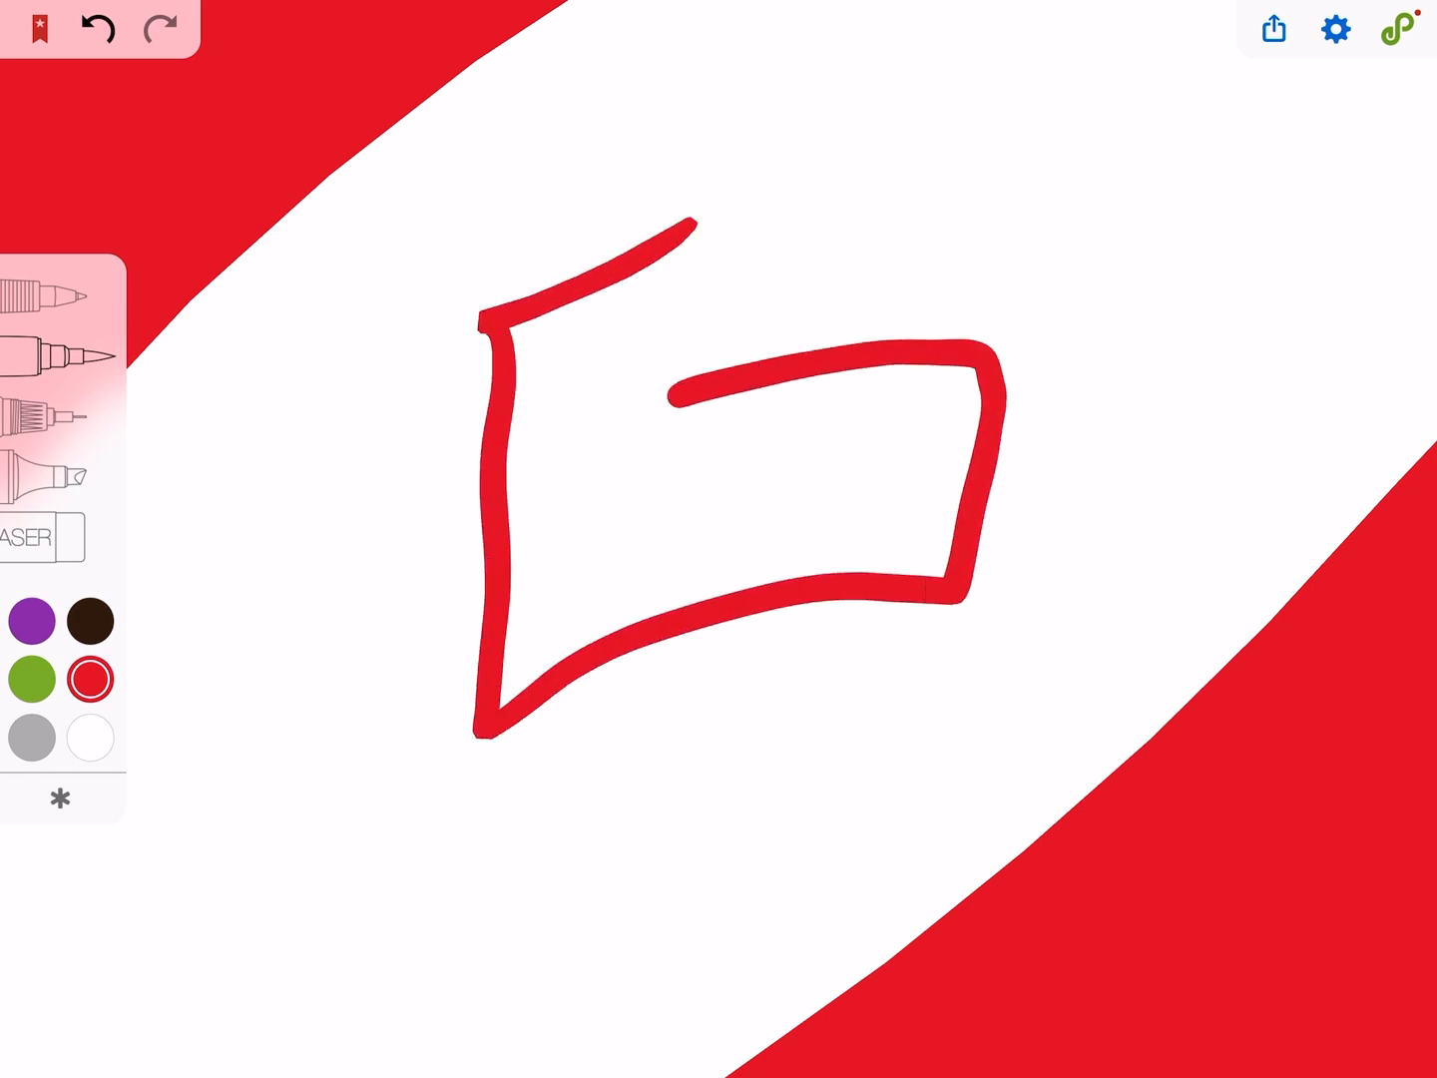
drag(699, 229, 689, 399)
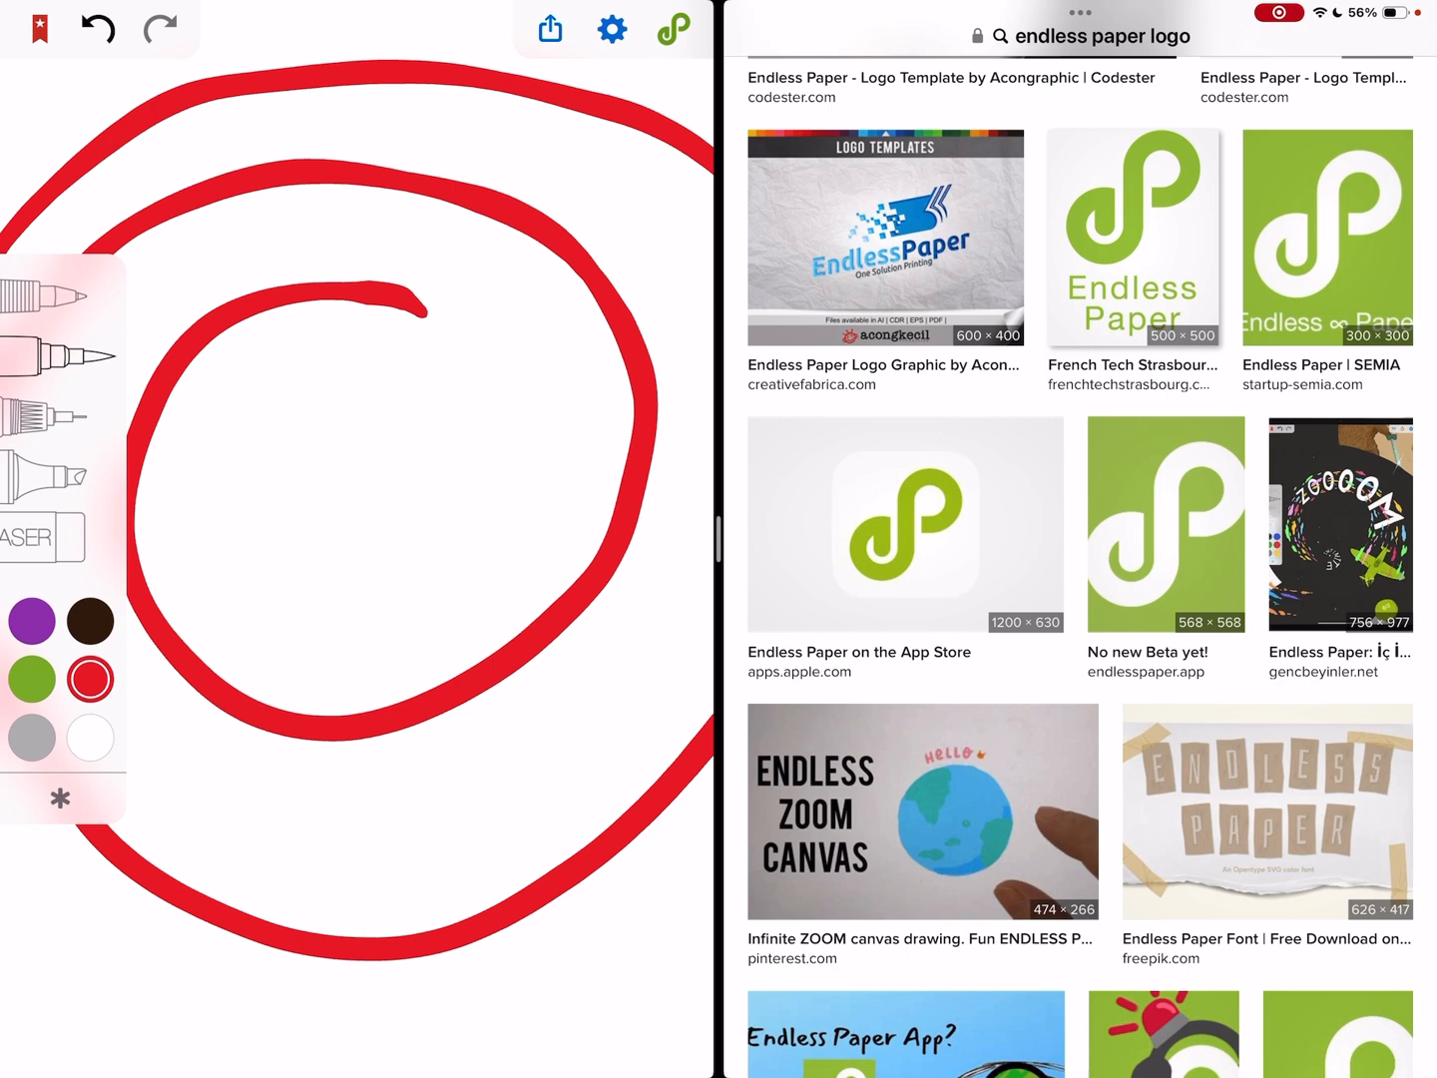
- Drag the green logo image from Safari results onto the canvas, then zoom far out
click(1164, 525)
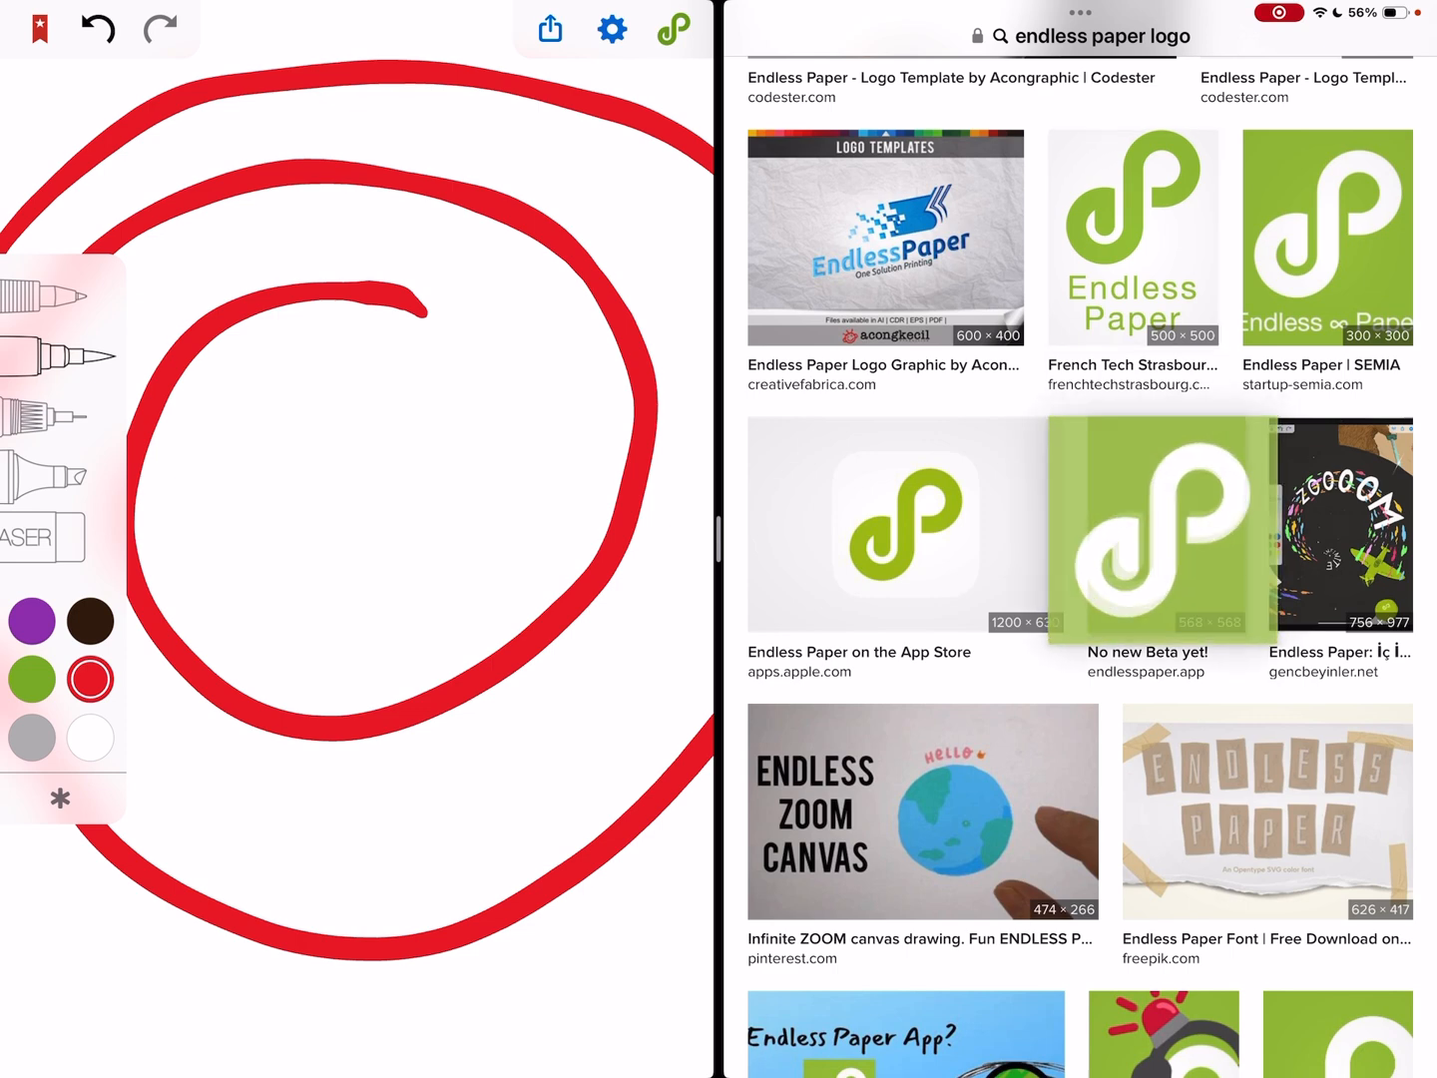
drag(1164, 524, 532, 489)
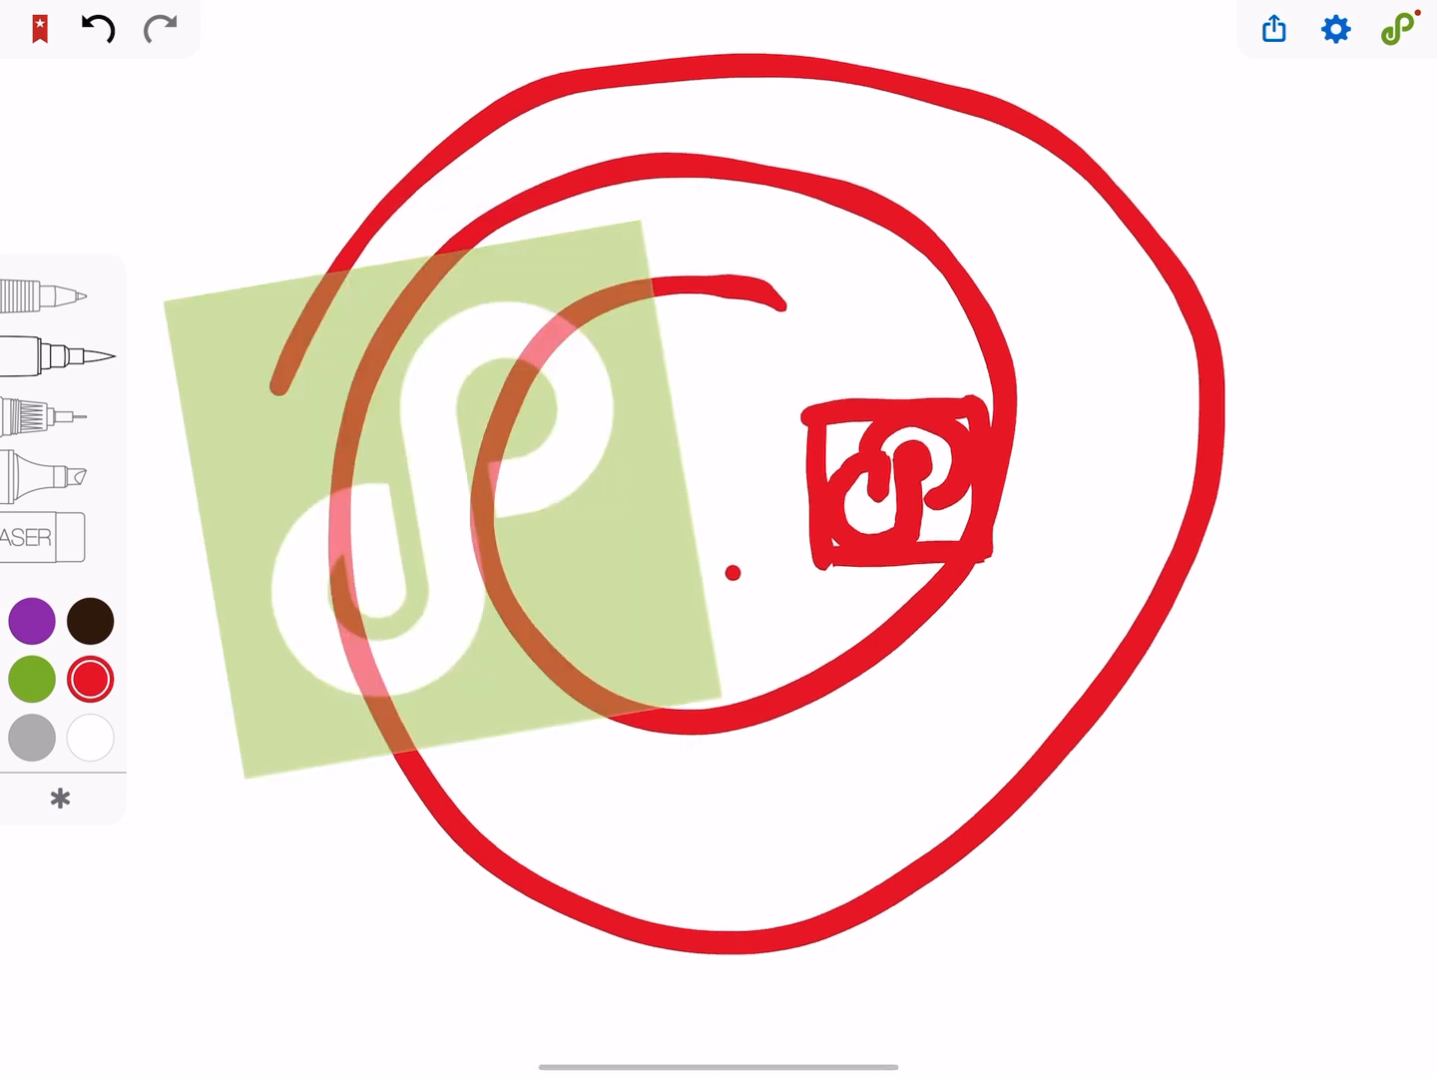
drag(439, 499, 1117, 529)
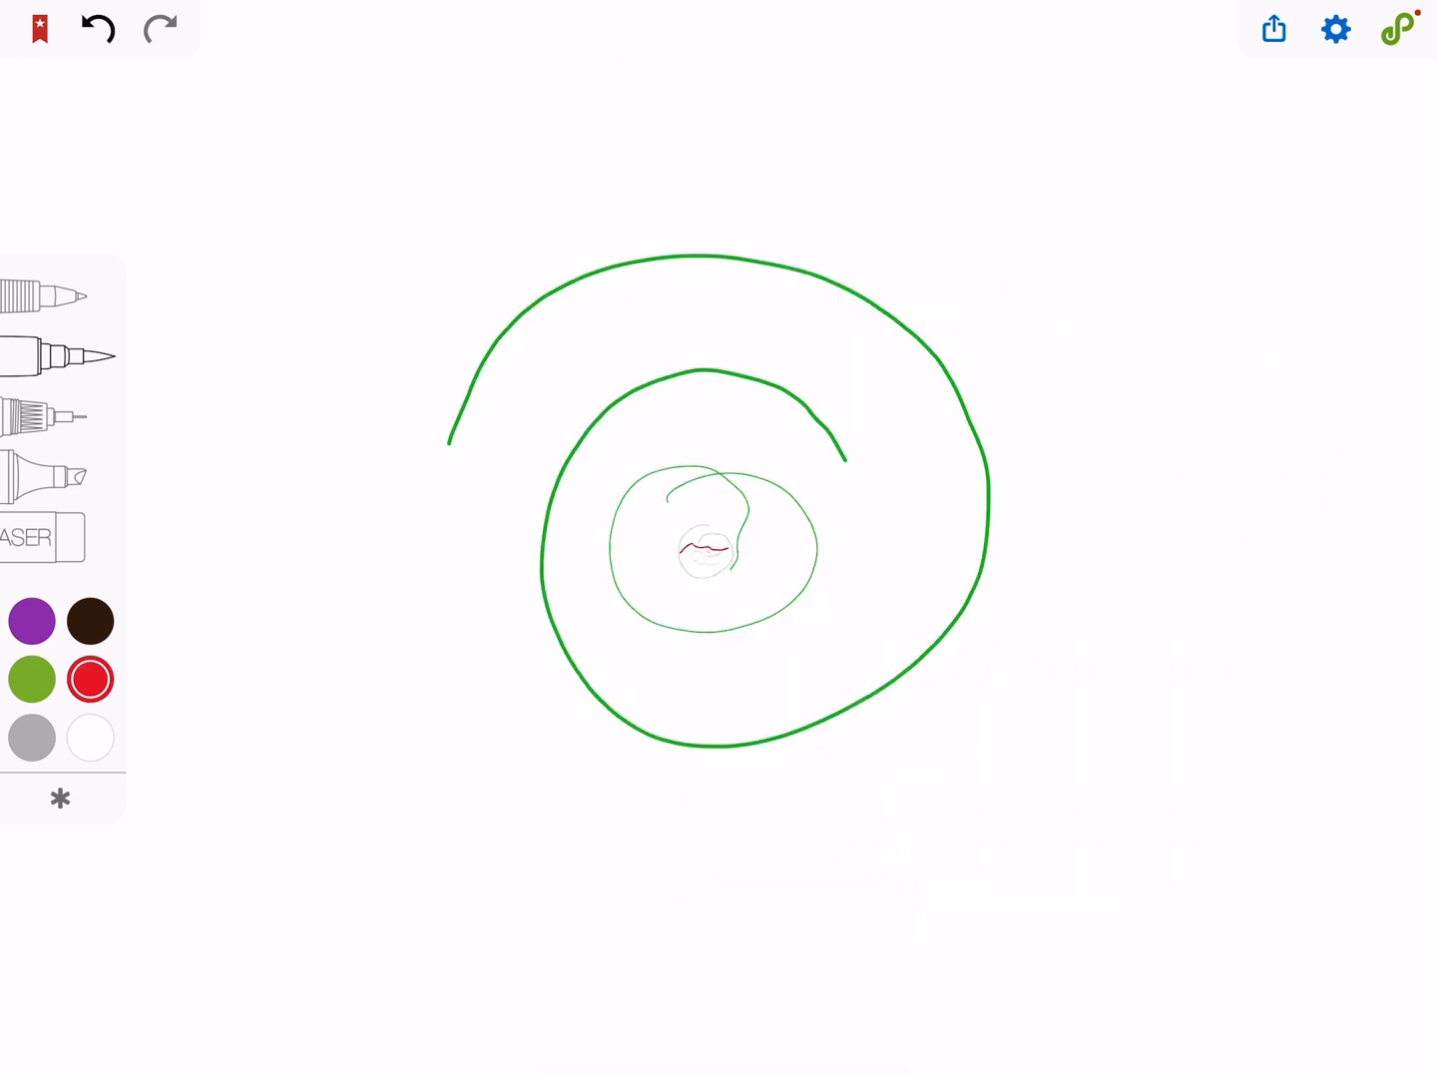
- Navigate to the Origin location through Bookmarks > Predefined
click(38, 27)
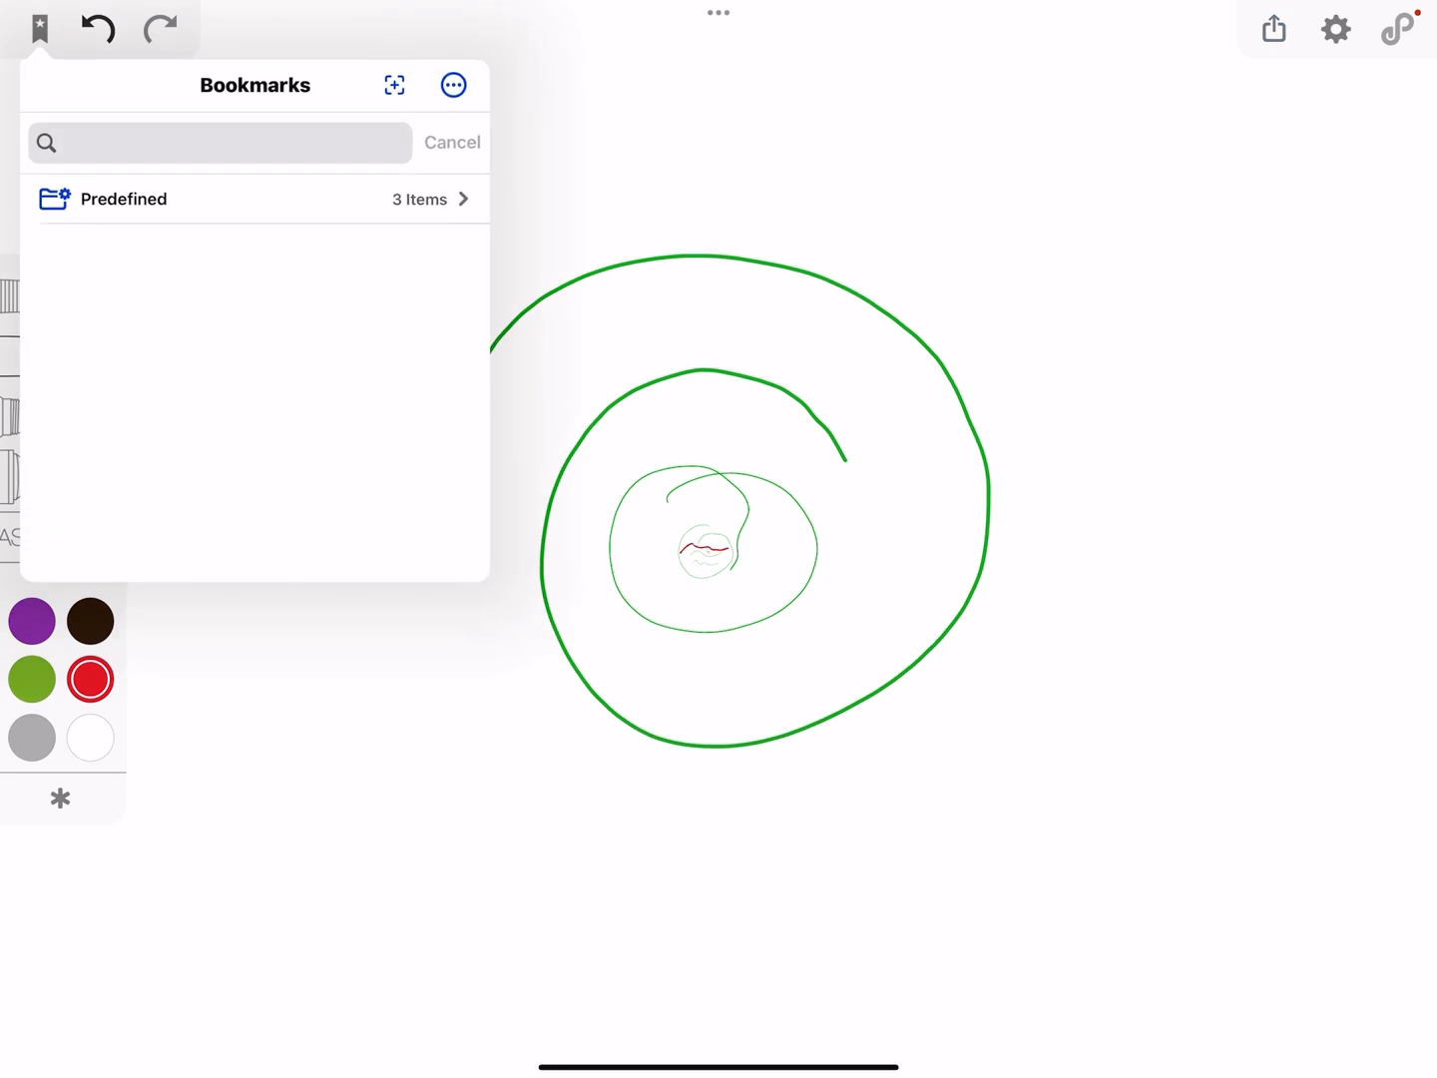
click(123, 199)
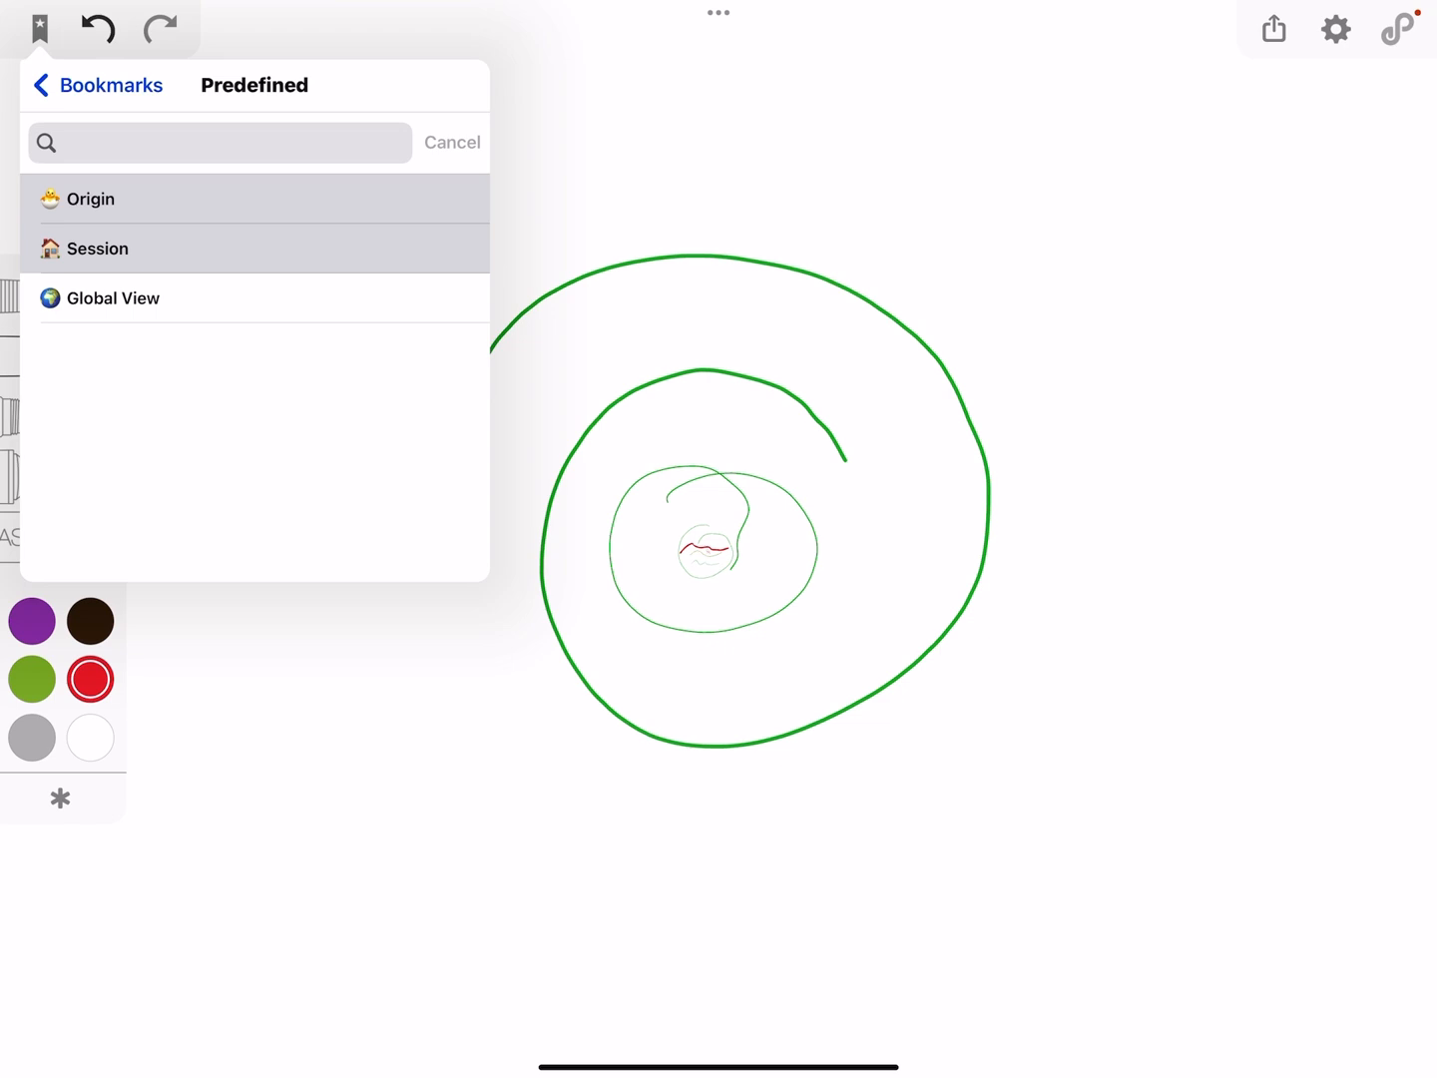
click(43, 85)
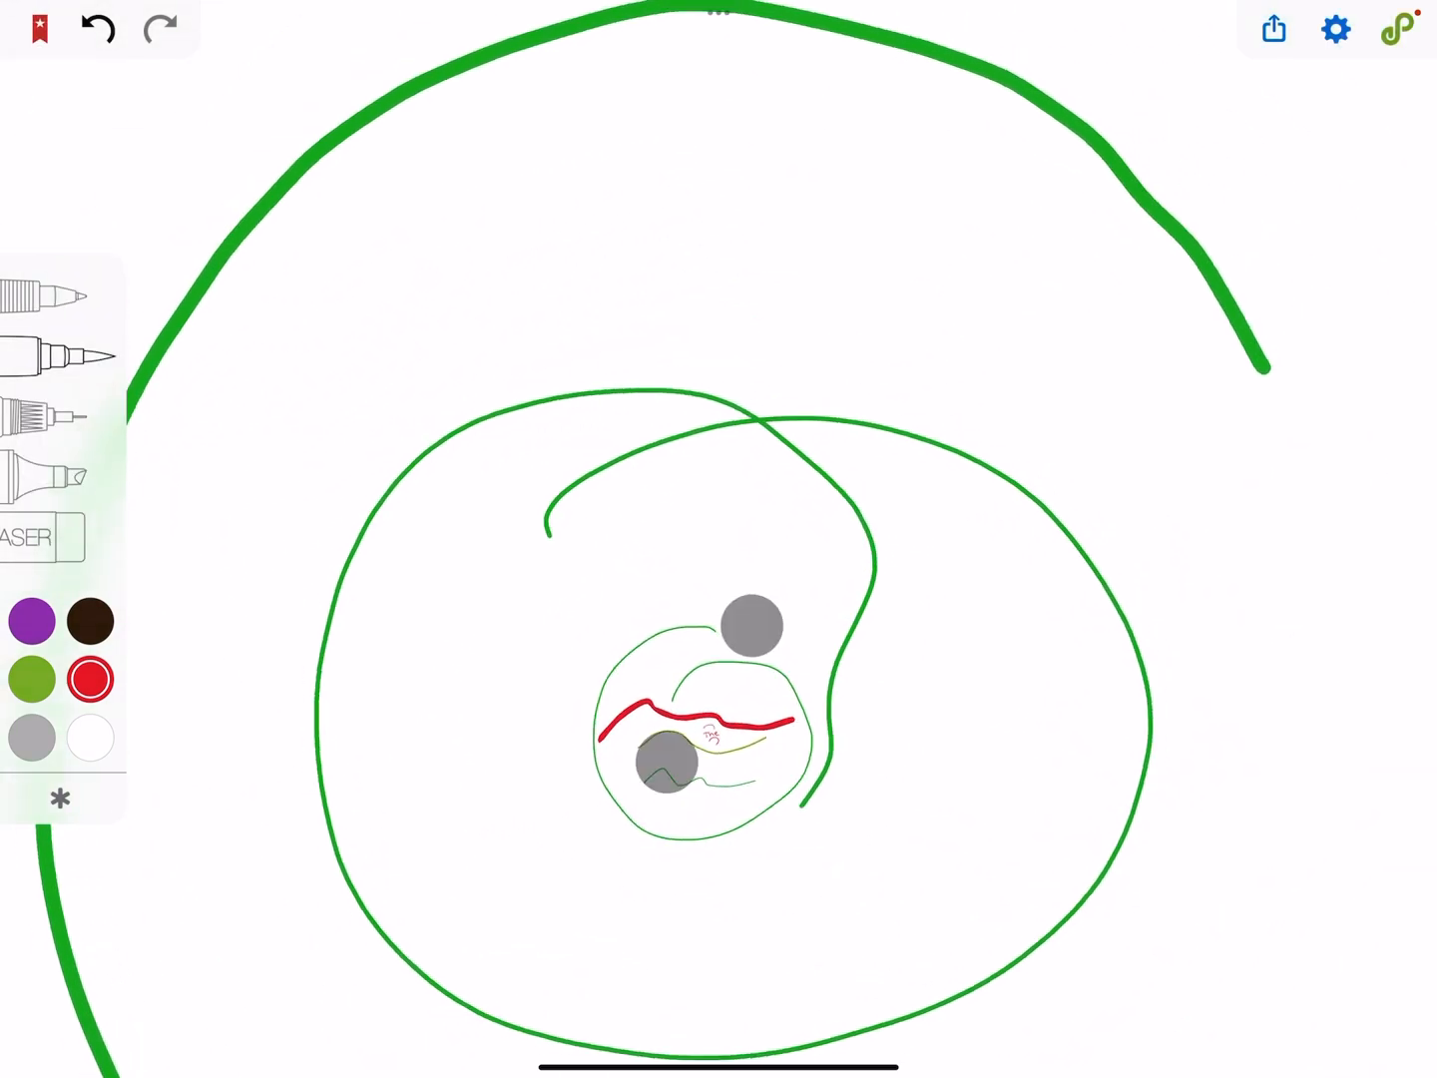
click(40, 28)
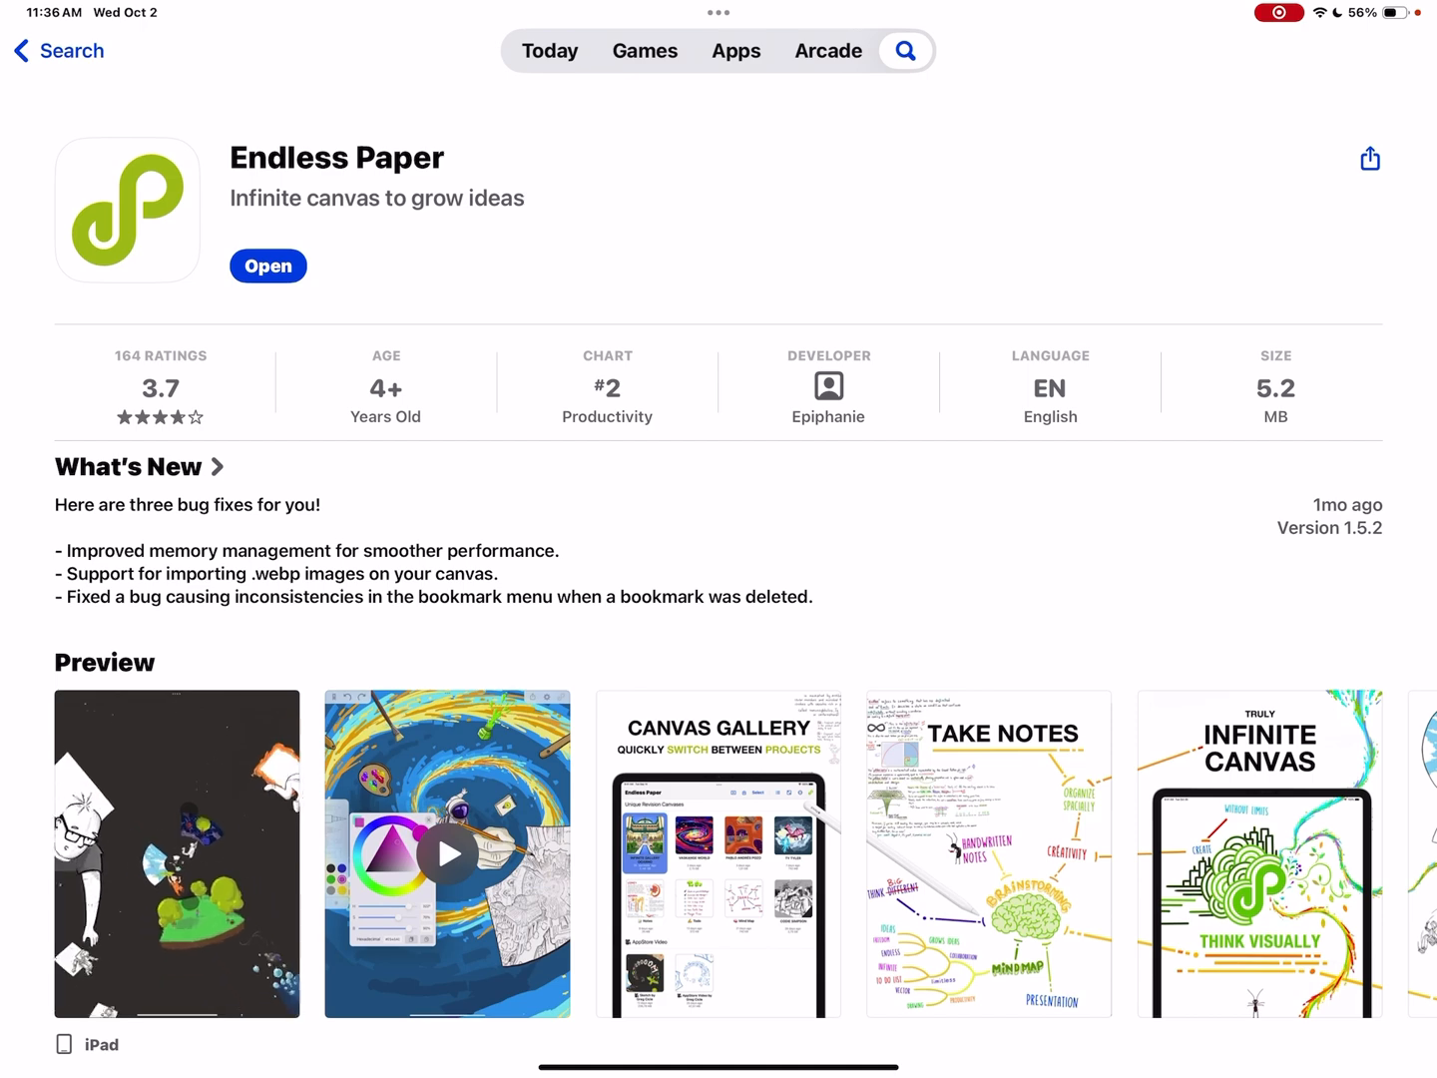
- Scroll the Endless Paper App Store listing down to the description
scroll(down, 3)
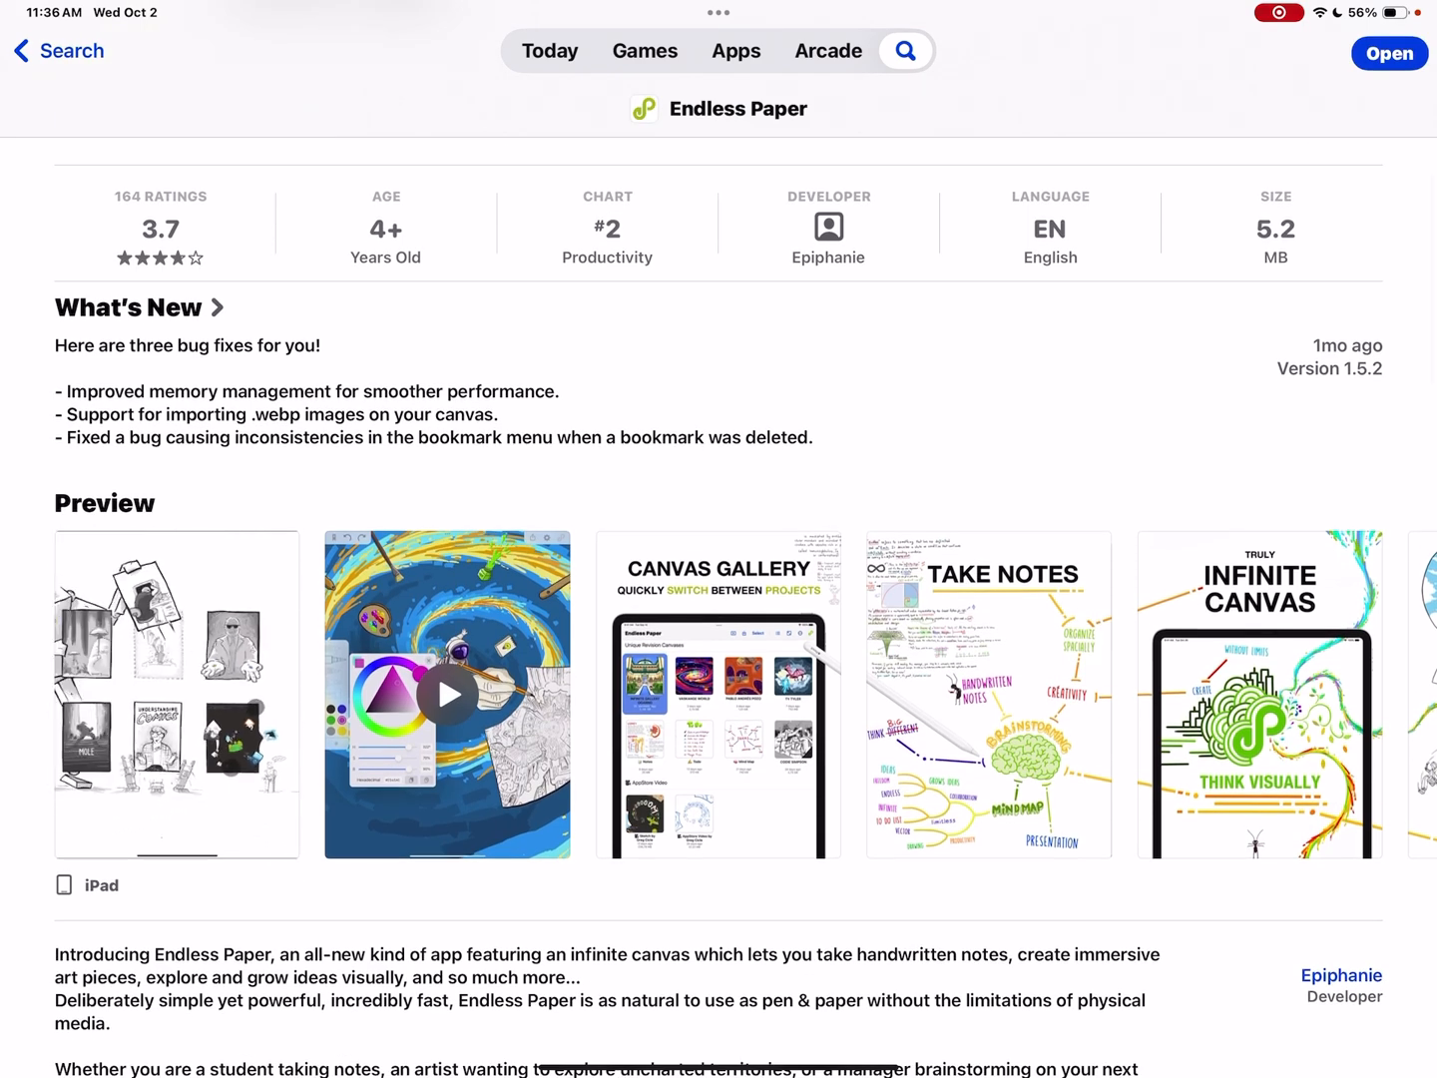